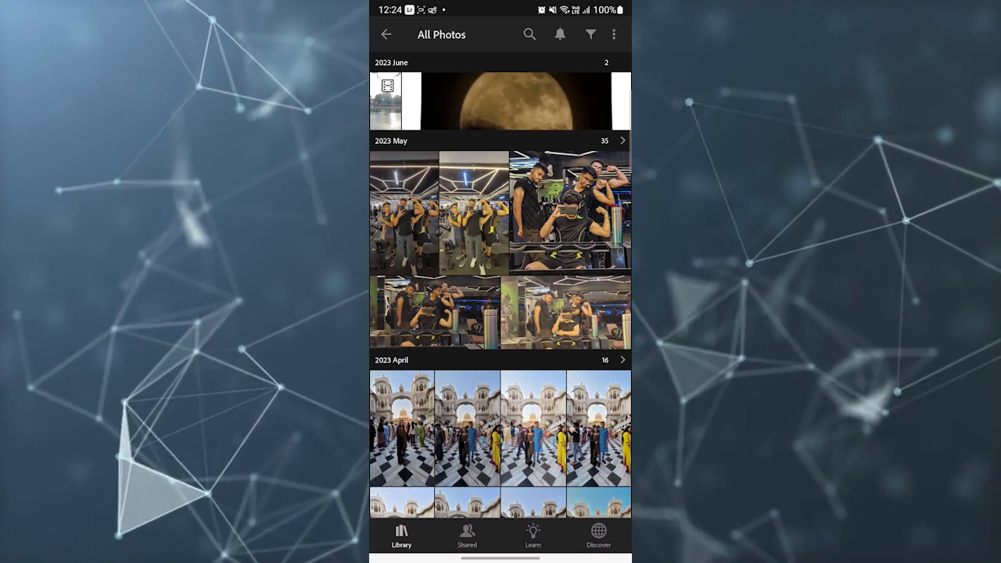
Open the group gym photo and raise Sharpening in the Detail panel to about 117.
click(568, 208)
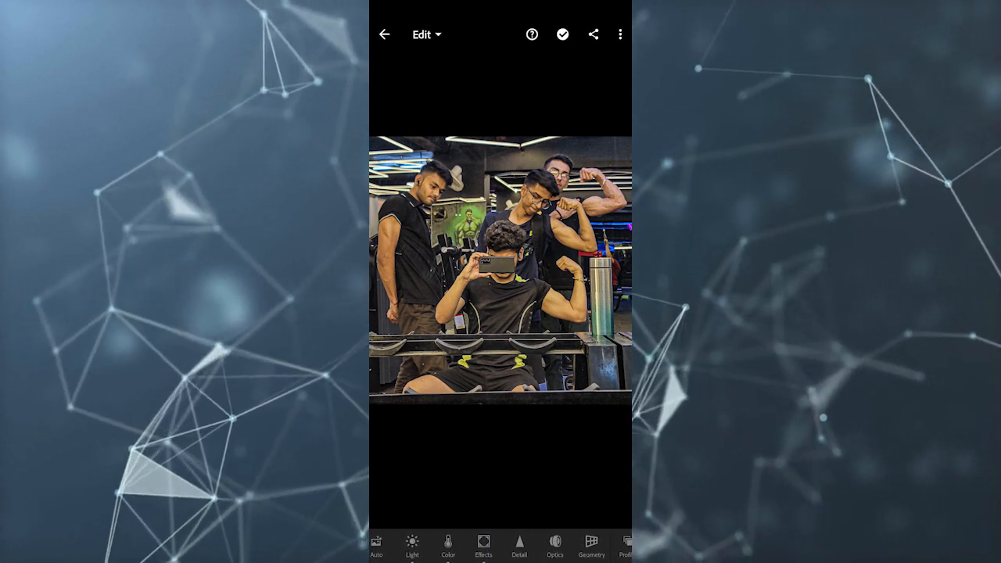
click(518, 546)
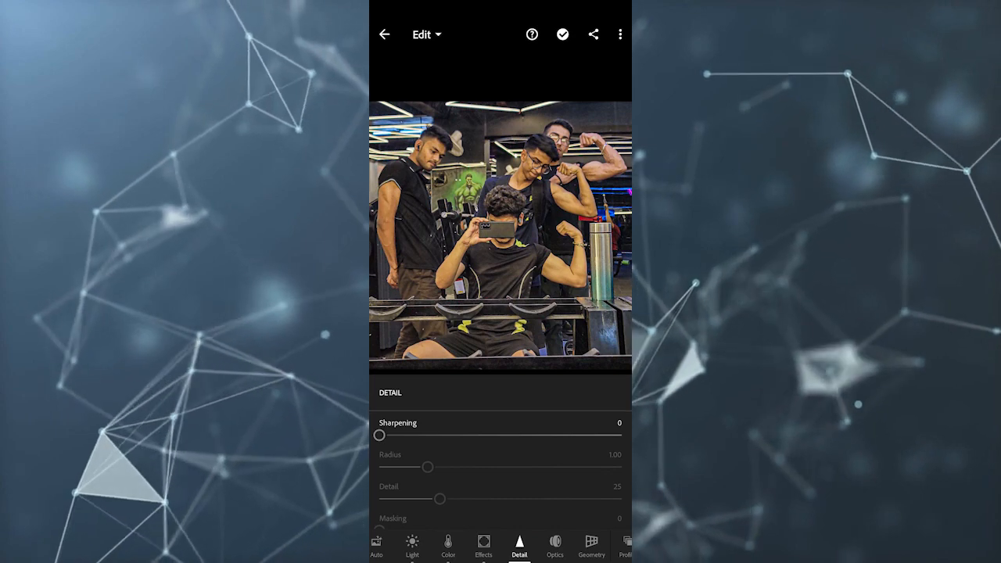
drag(379, 435, 569, 435)
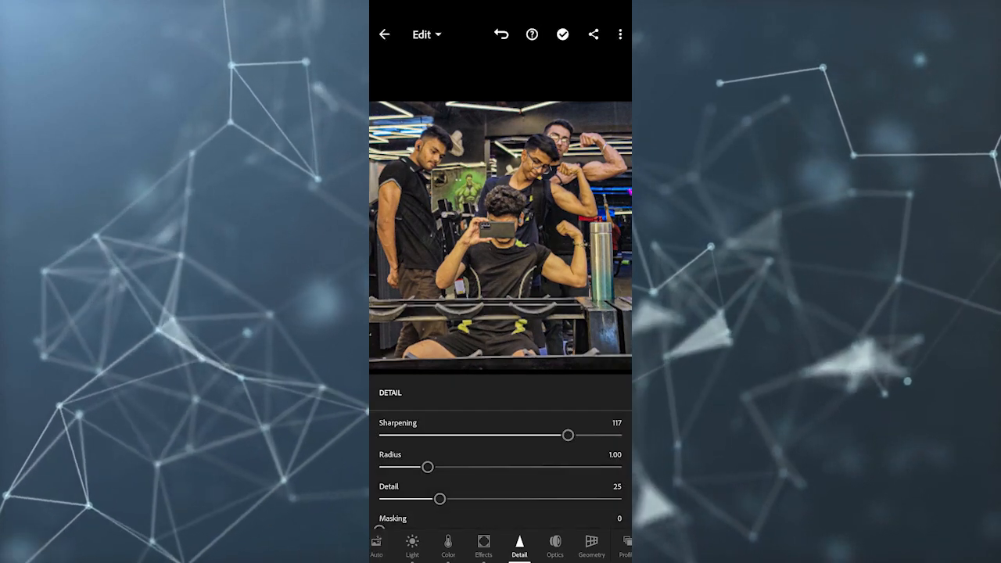
Scroll to Noise Reduction and raise it for a smoother image.
drag(567, 435, 416, 436)
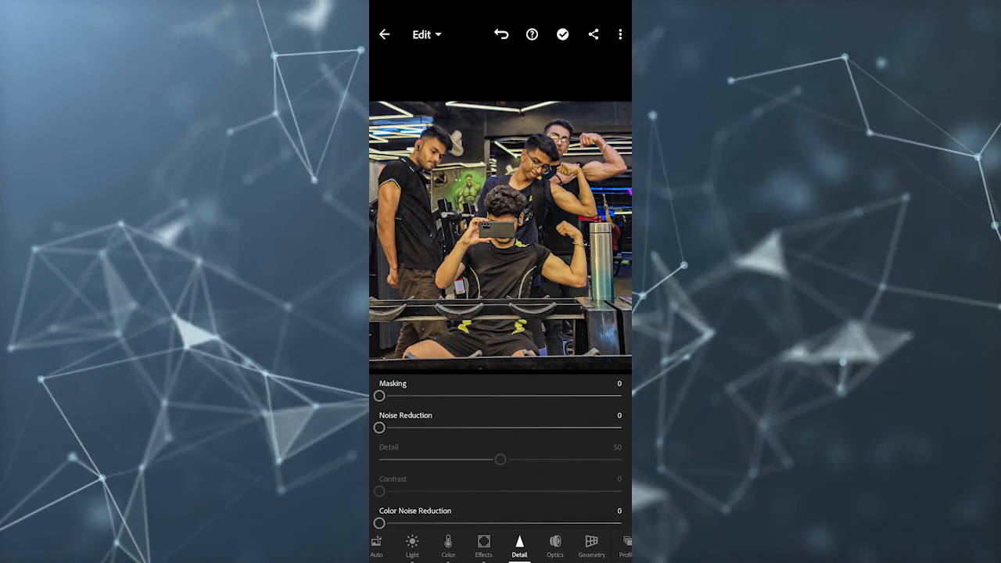
drag(379, 428, 406, 428)
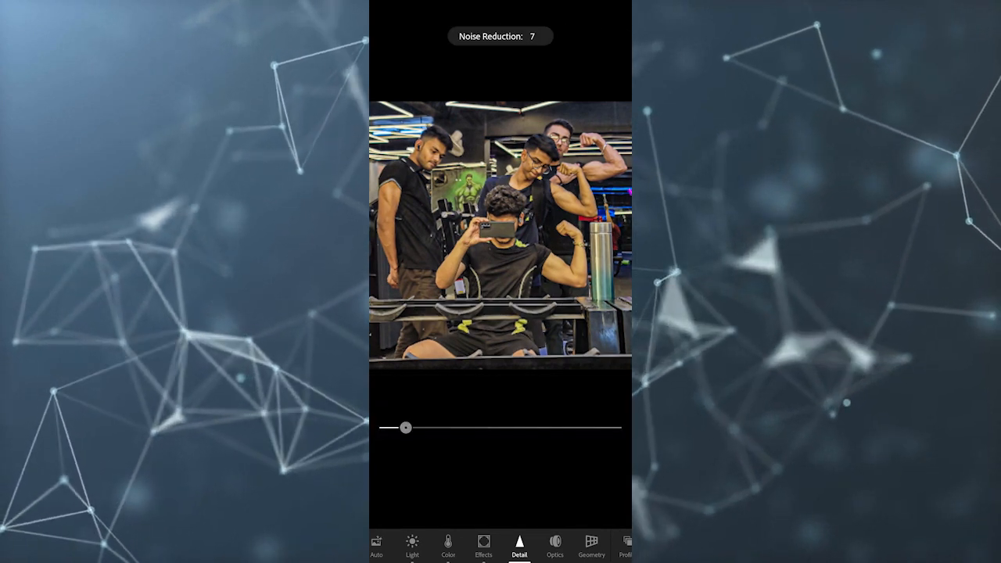
drag(405, 427, 512, 427)
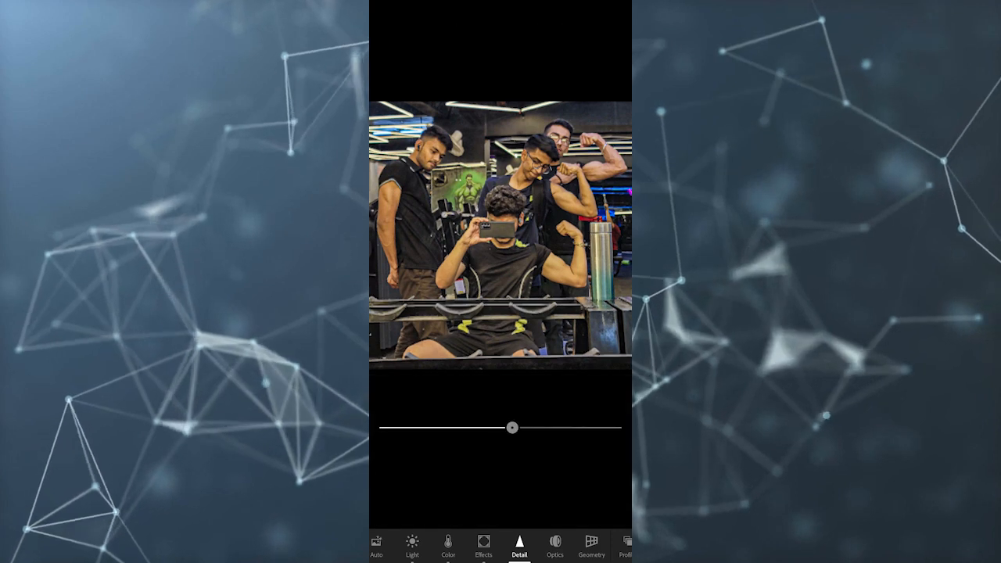